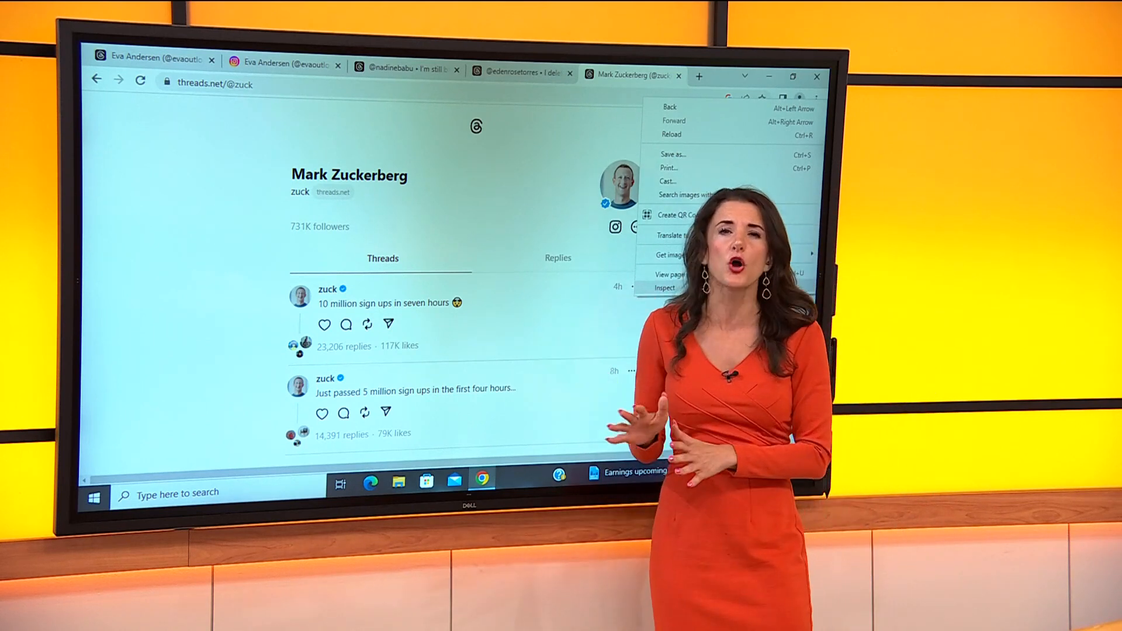
pyautogui.click(698, 214)
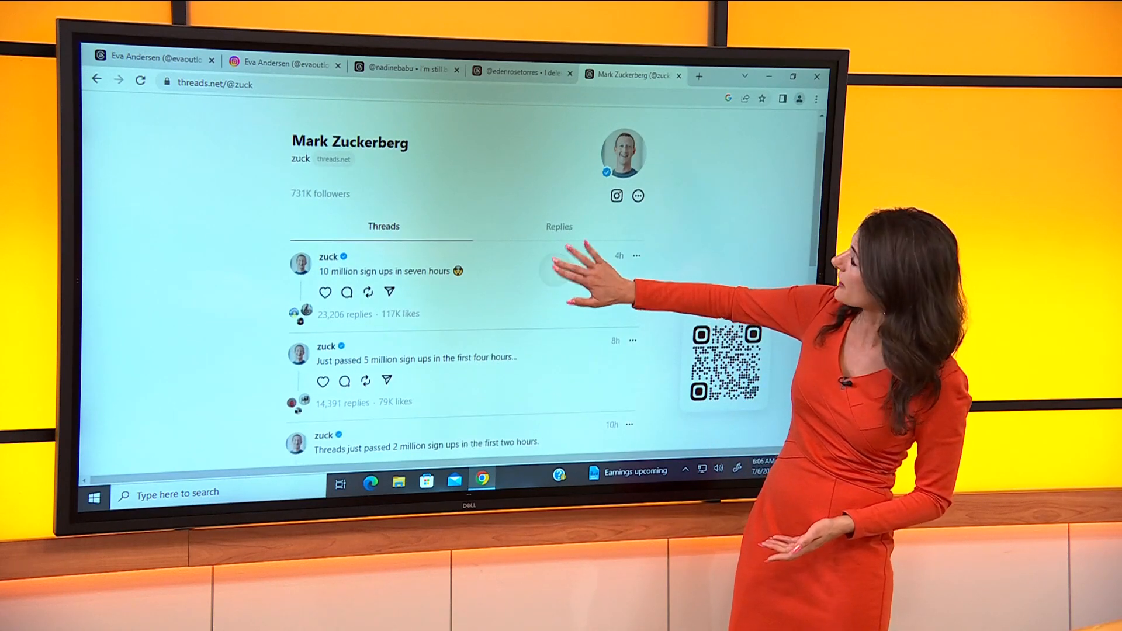
pyautogui.scroll(-3)
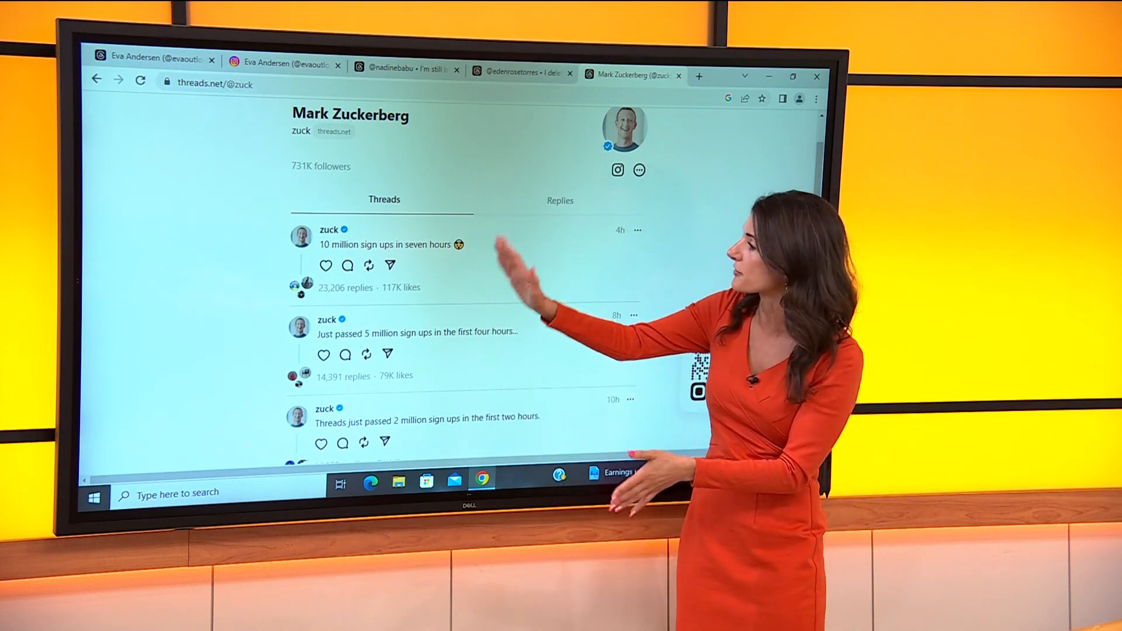
pyautogui.click(560, 200)
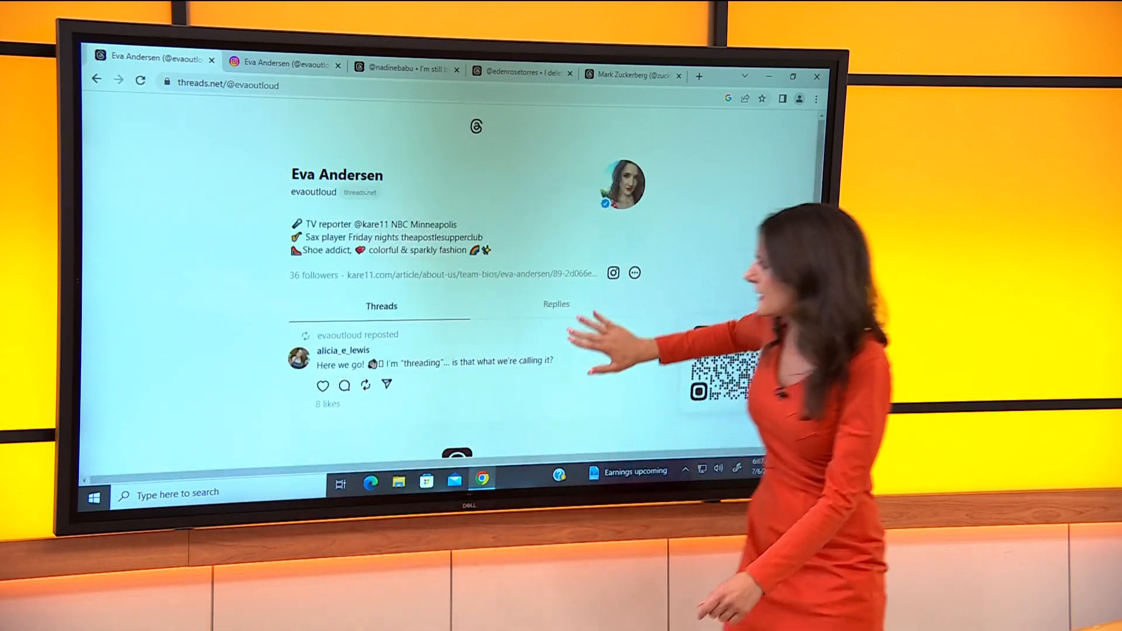
pyautogui.scroll(-3)
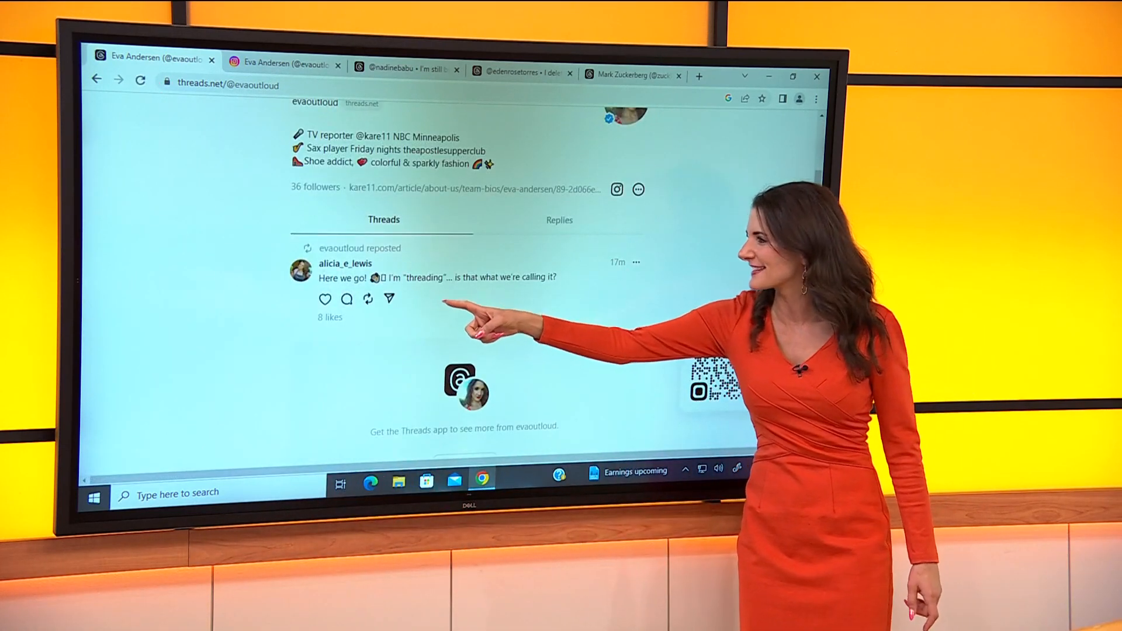